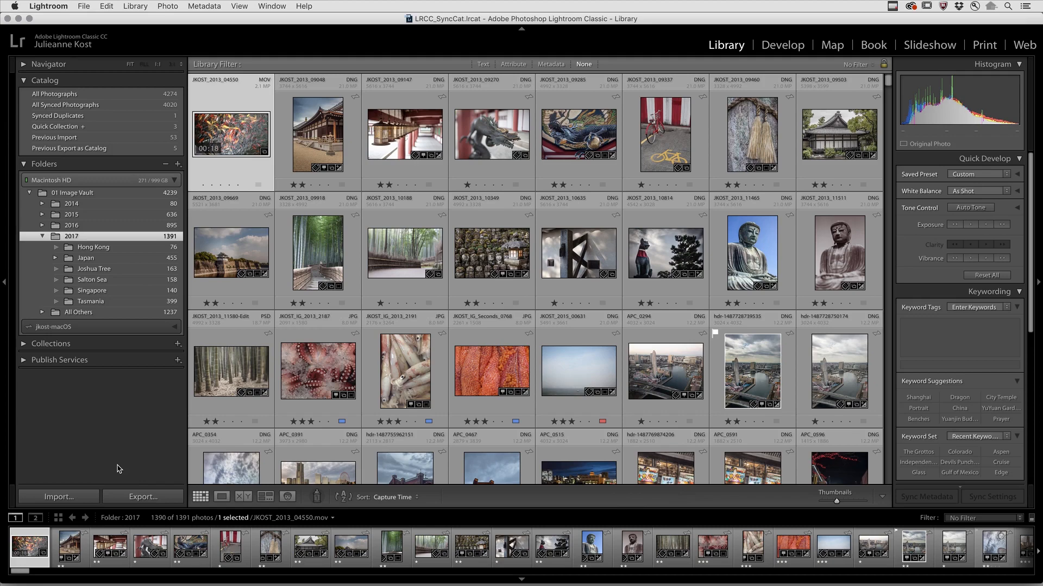
Start a photo import from the Library module's Import button
click(58, 496)
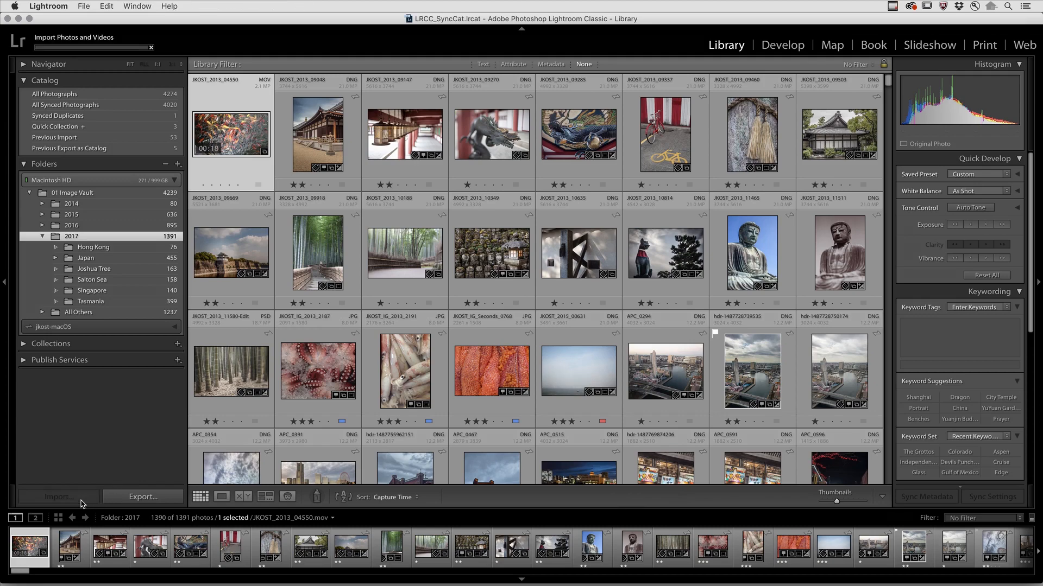
Import the 199 RAW photos from the CR2 Files folder with Embedded & Sidecar previews
click(57, 496)
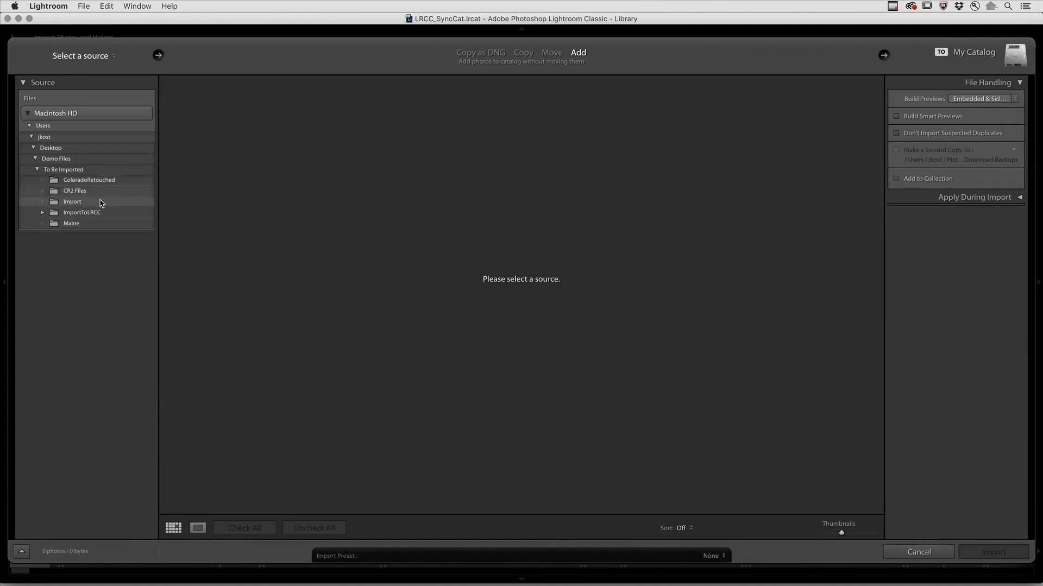
click(75, 191)
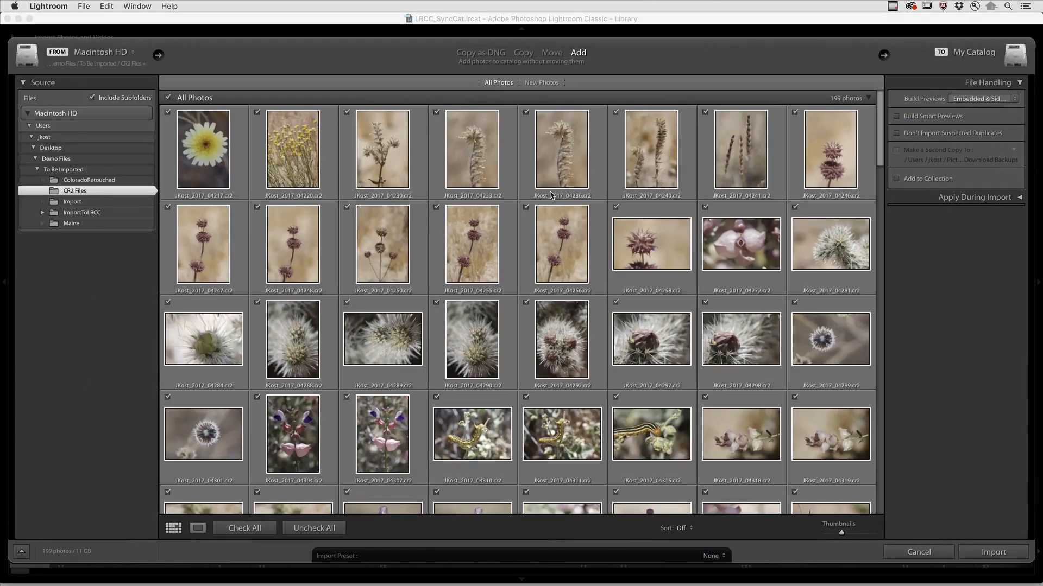
mouse_move(925, 107)
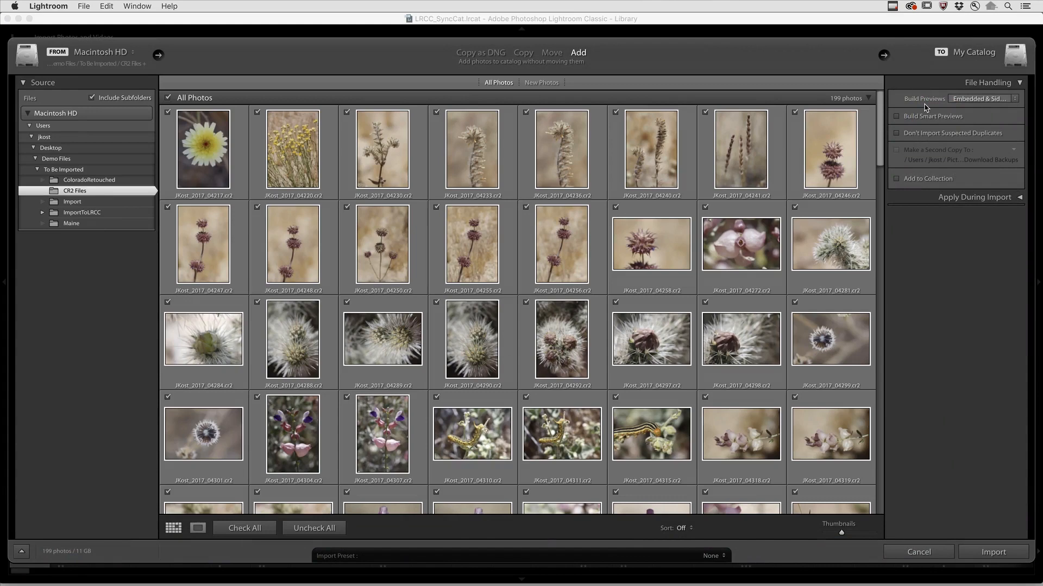
click(979, 98)
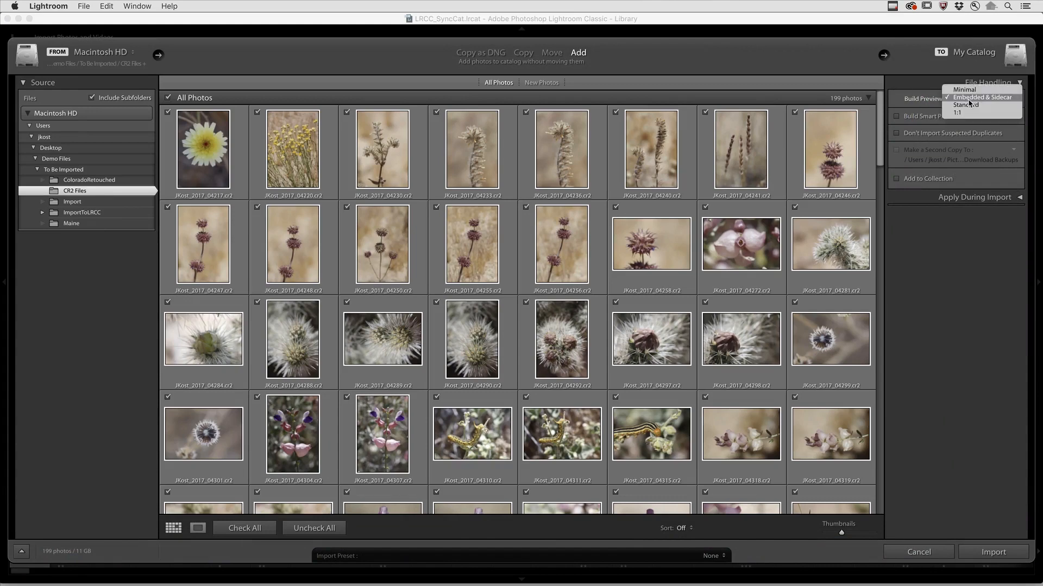
click(980, 97)
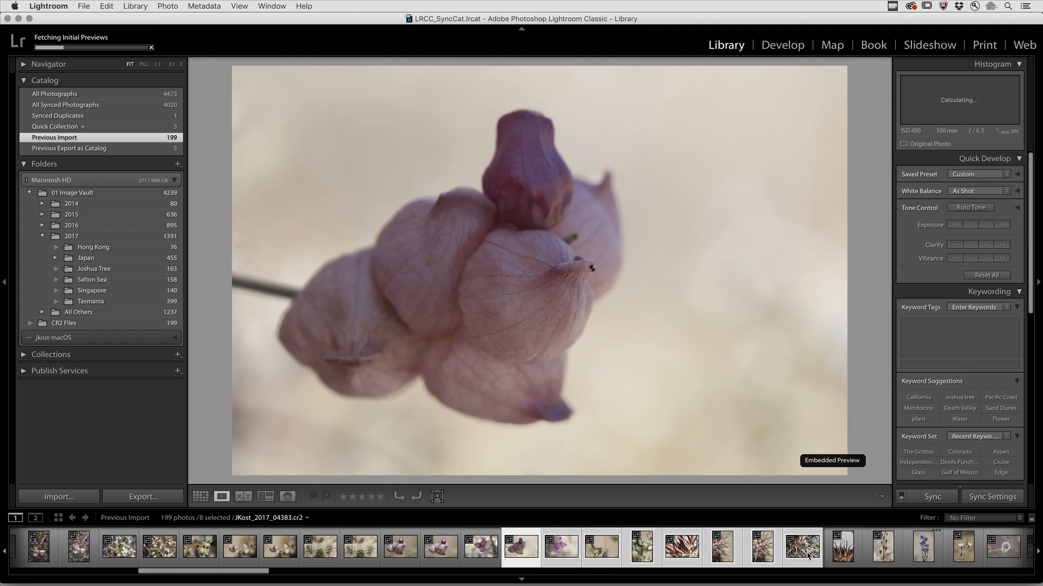
Compare two imported photos side by side, then return to the grid
click(243, 496)
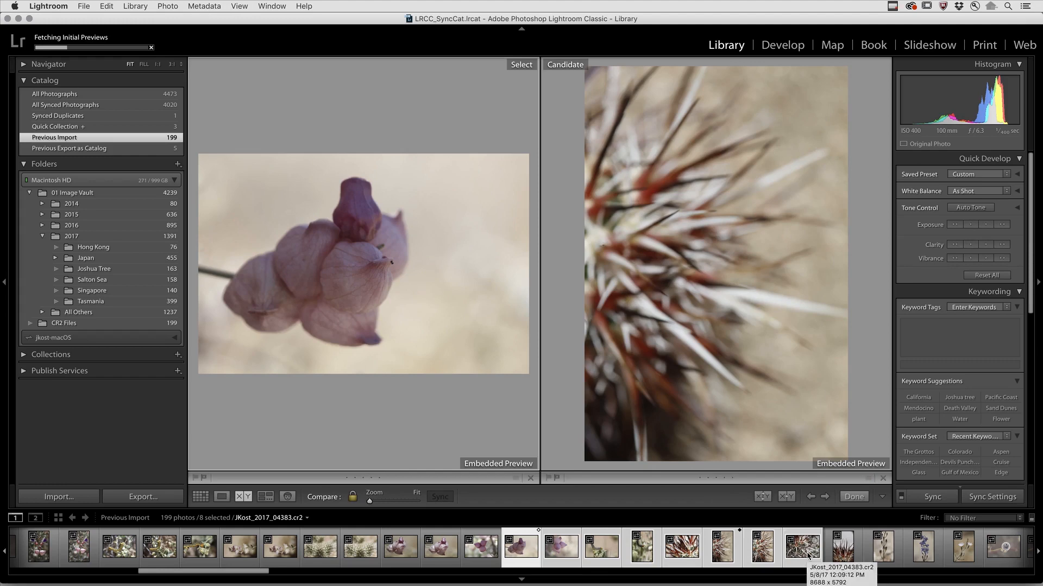
click(265, 496)
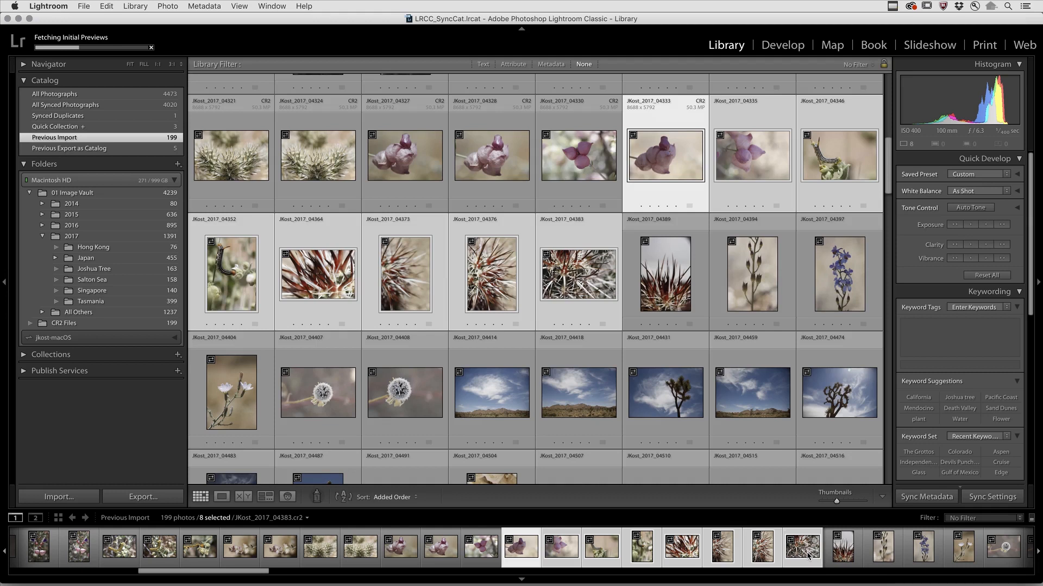
mouse_move(802, 547)
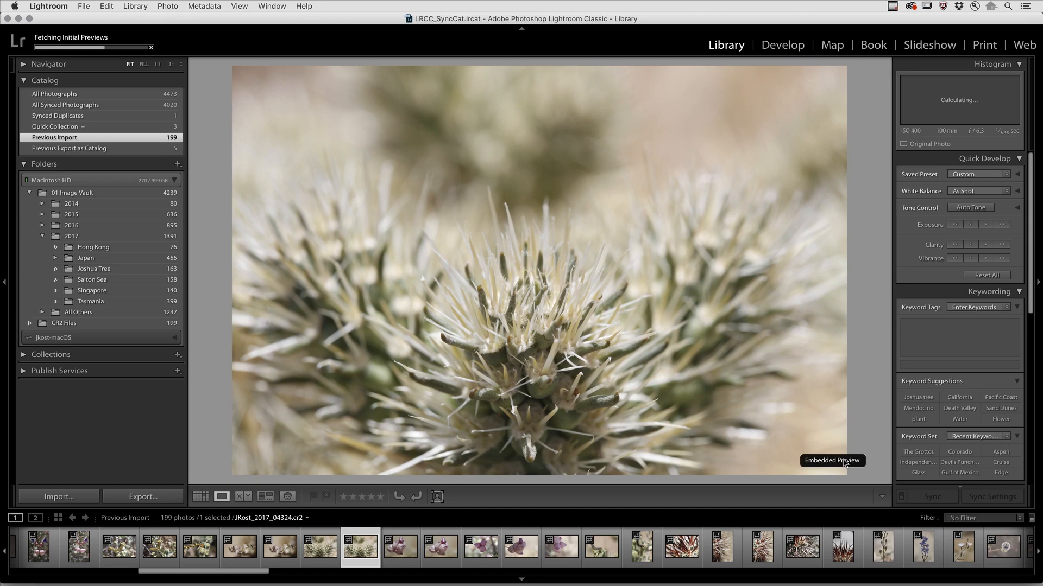
Build standard-sized previews for the 13 selected photos via Library > Previews
click(199, 497)
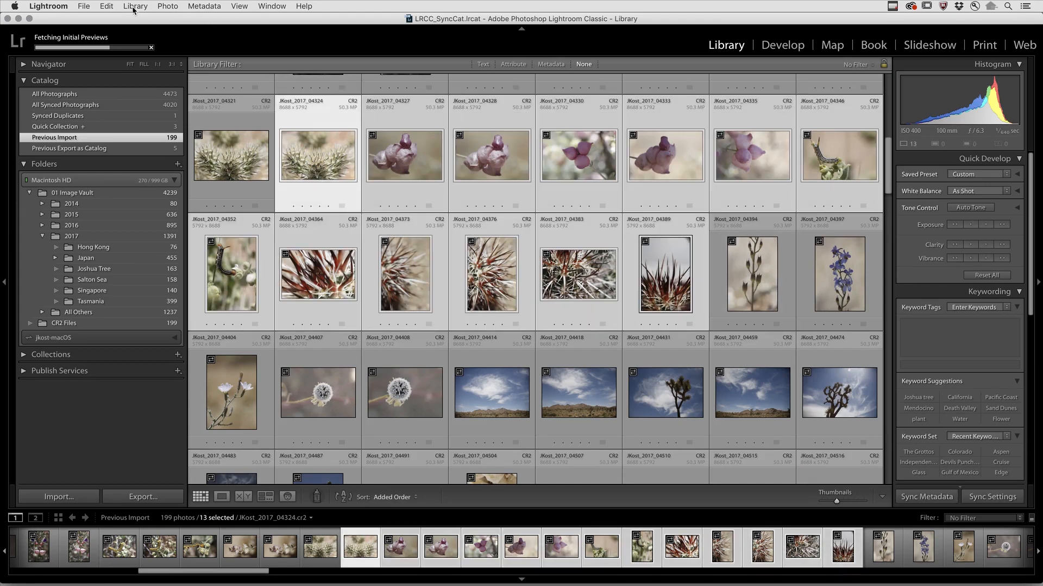
click(134, 6)
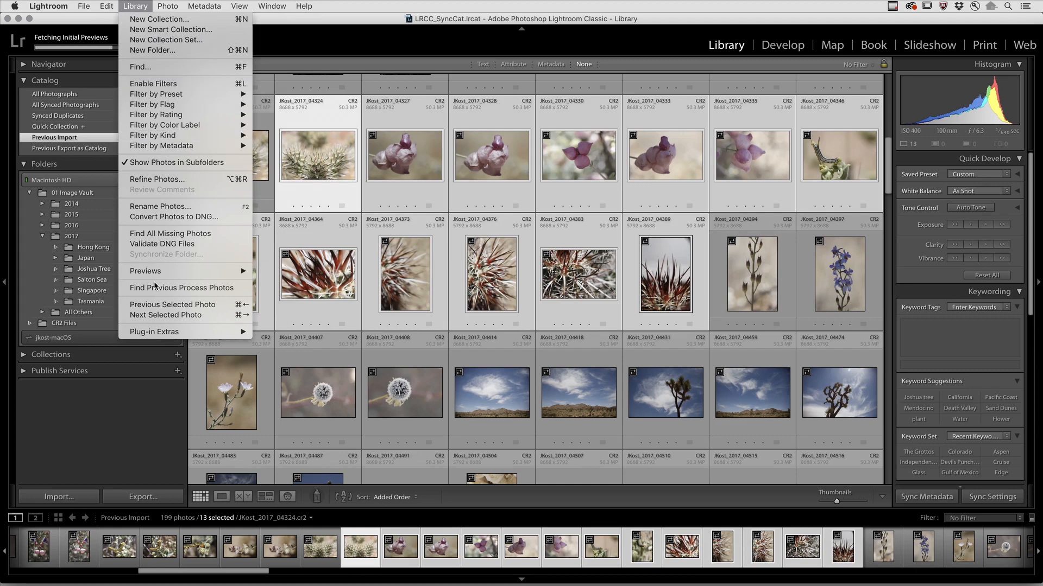
mouse_move(144, 271)
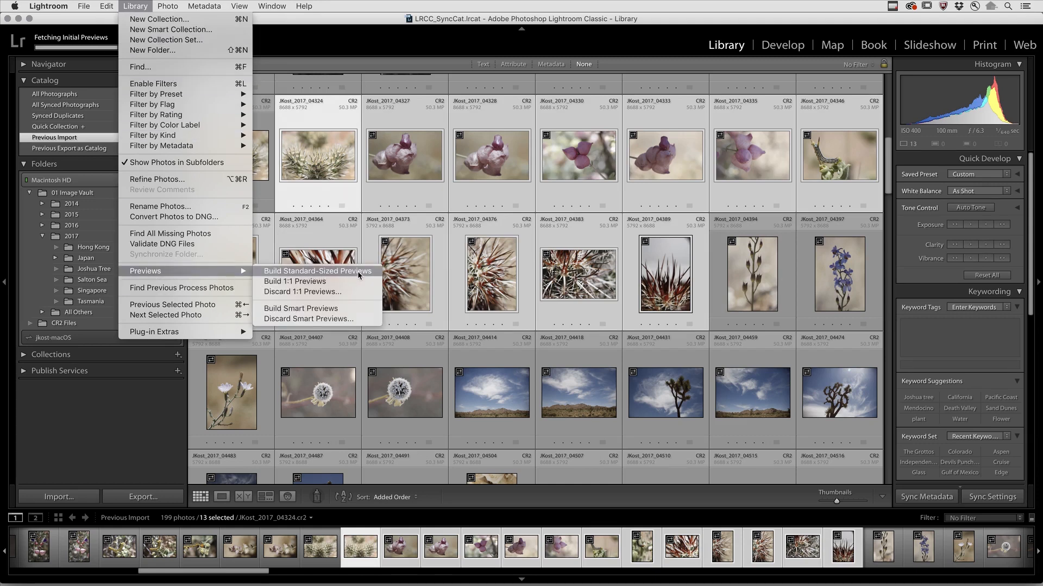
mouse_move(295, 281)
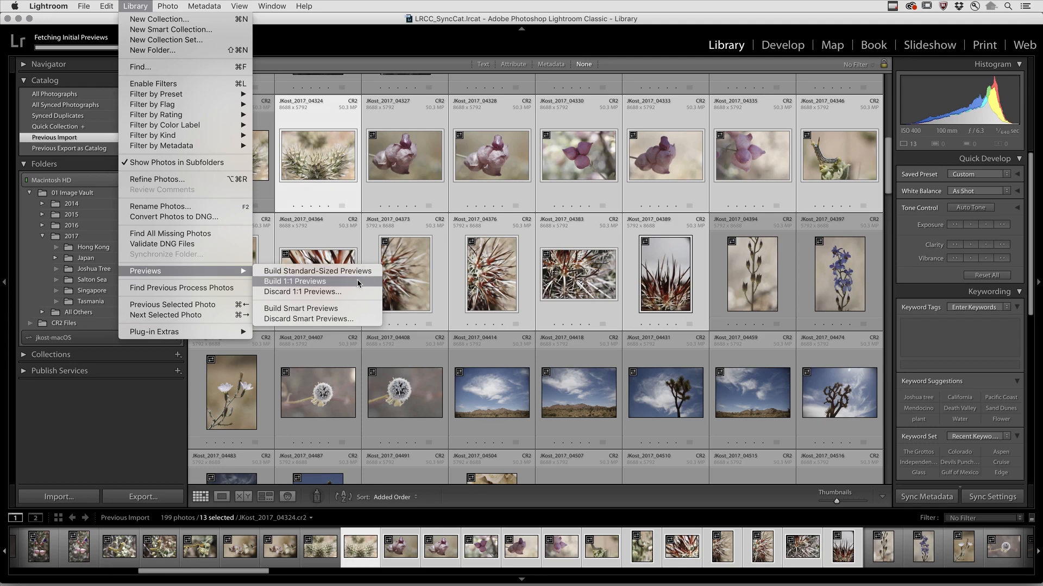
click(47, 7)
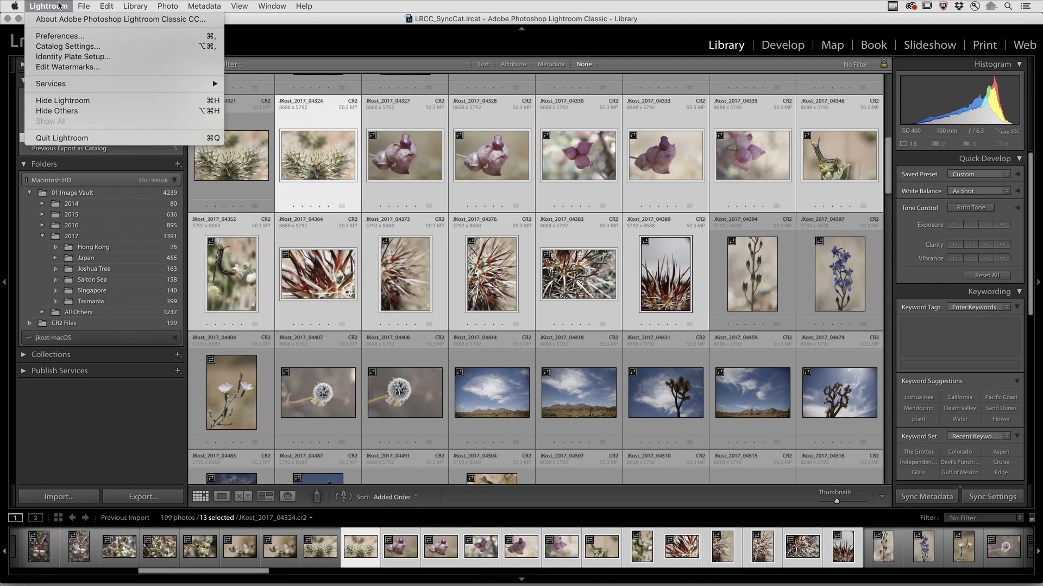
In General preferences, enable replacing embedded previews with standard previews during idle time
click(59, 35)
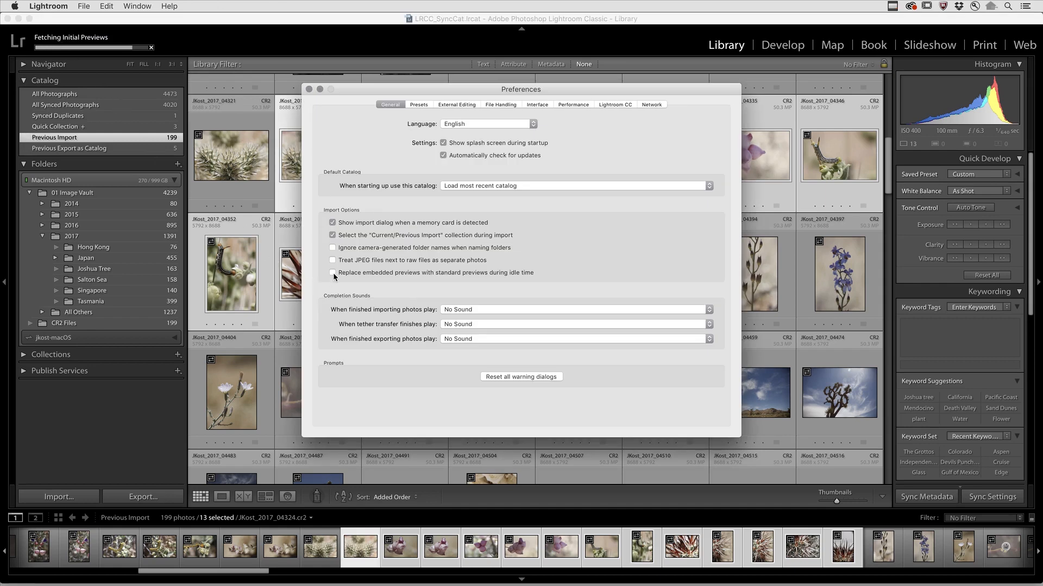
click(332, 272)
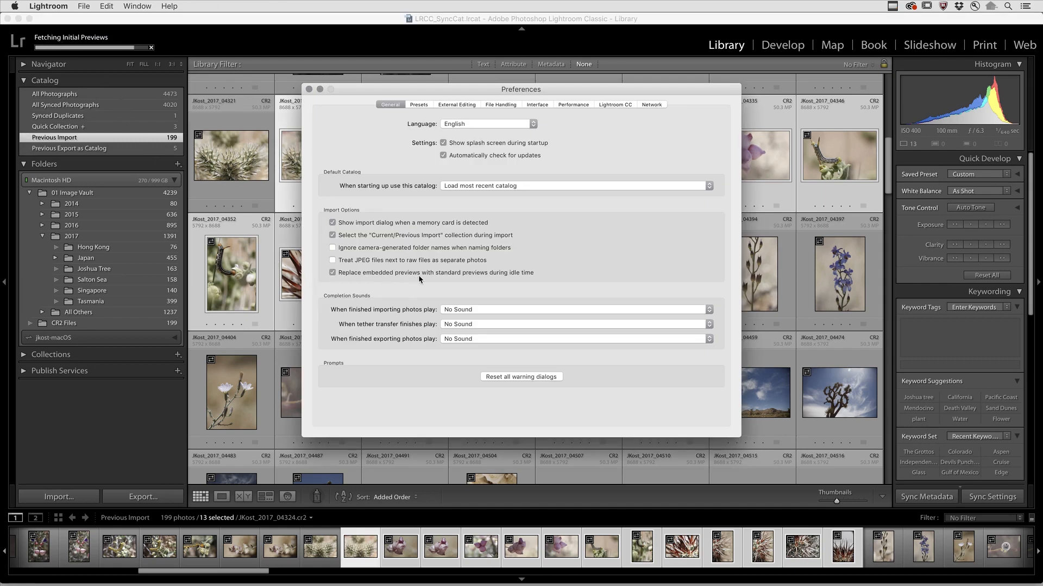